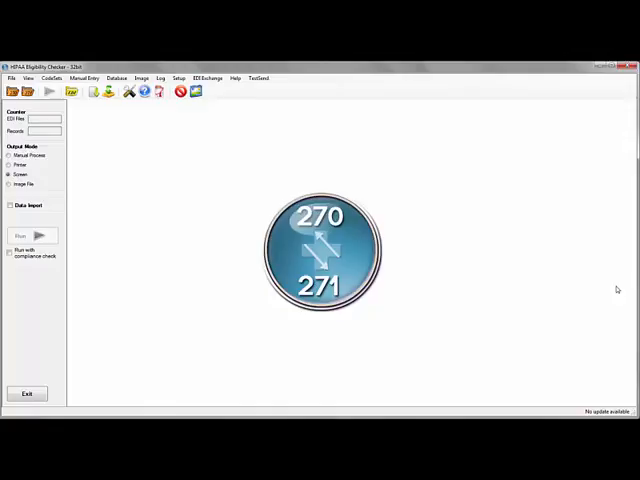
pyautogui.moveTo(427, 134)
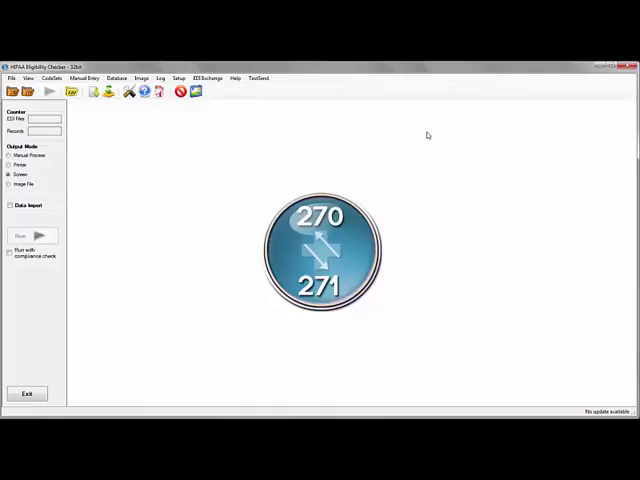
pyautogui.moveTo(243, 101)
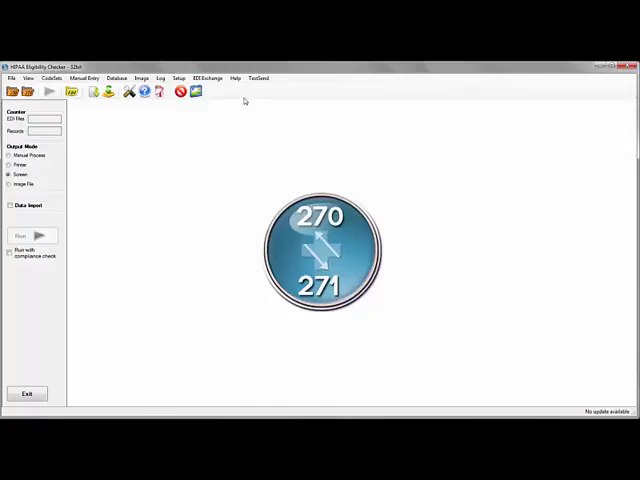
# Step: Confirm MIME as the trading partner's file exchange method in the EDI exchange settings
pyautogui.click(207, 78)
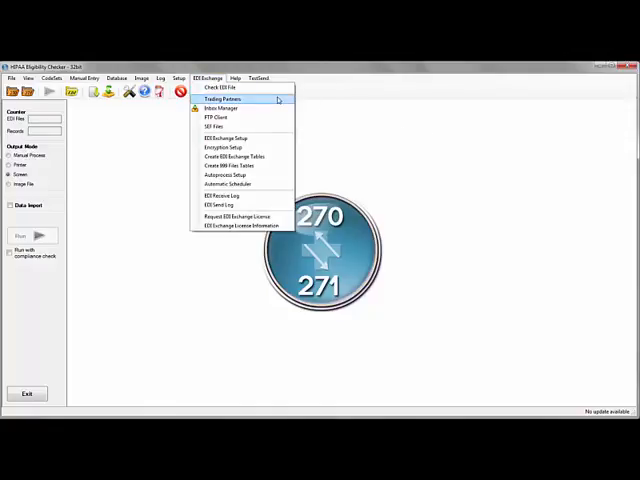
pyautogui.click(222, 98)
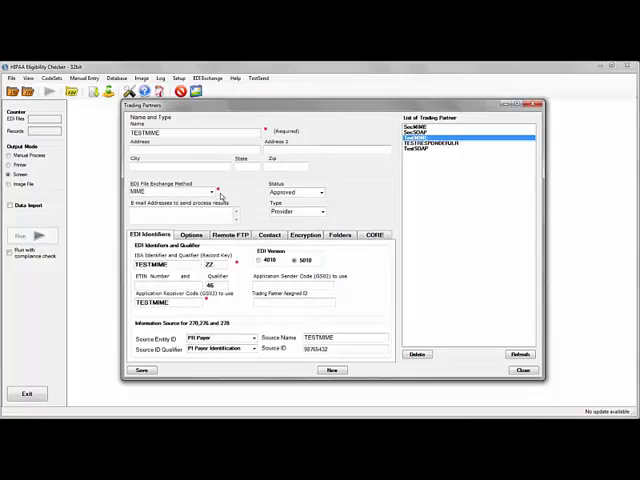
pyautogui.click(211, 191)
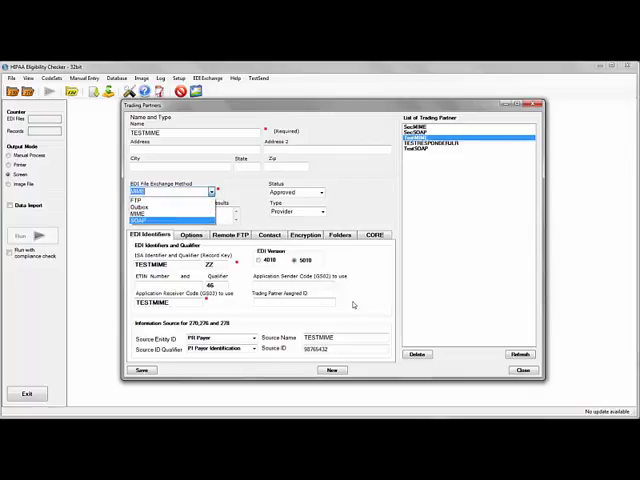
pyautogui.click(158, 207)
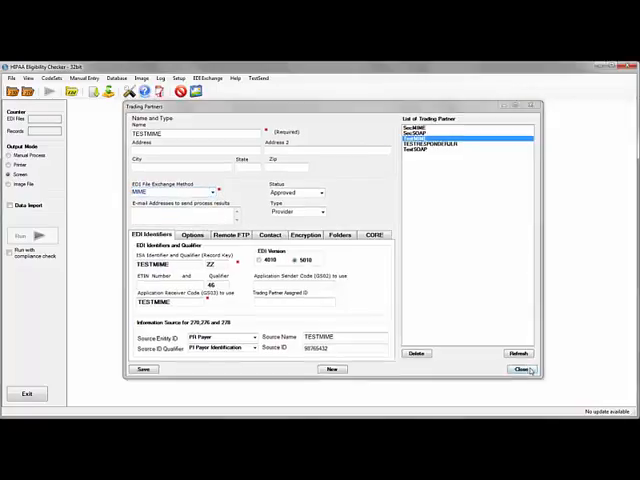
pyautogui.click(520, 369)
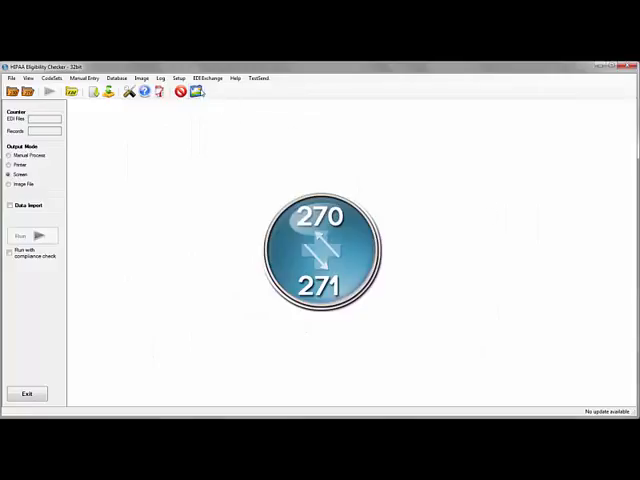
# Step: List eligibility requests from 9/10/2015, showing six TESTRESPONDER requests
pyautogui.click(196, 91)
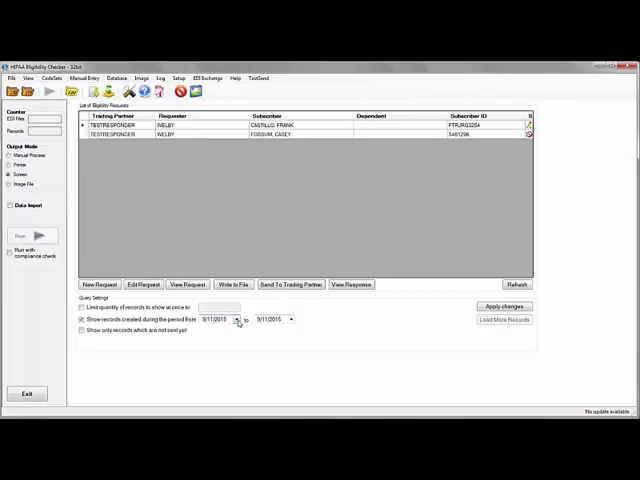
pyautogui.click(237, 319)
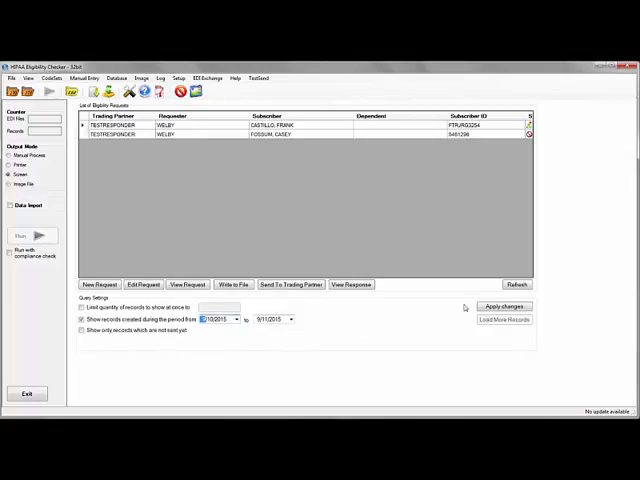
pyautogui.click(504, 306)
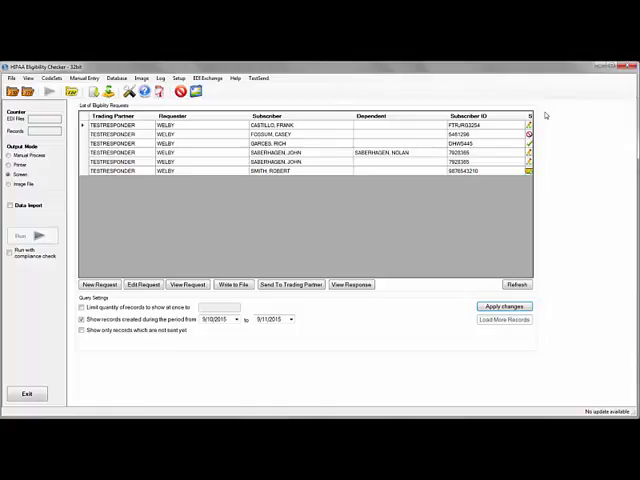
pyautogui.moveTo(530, 147)
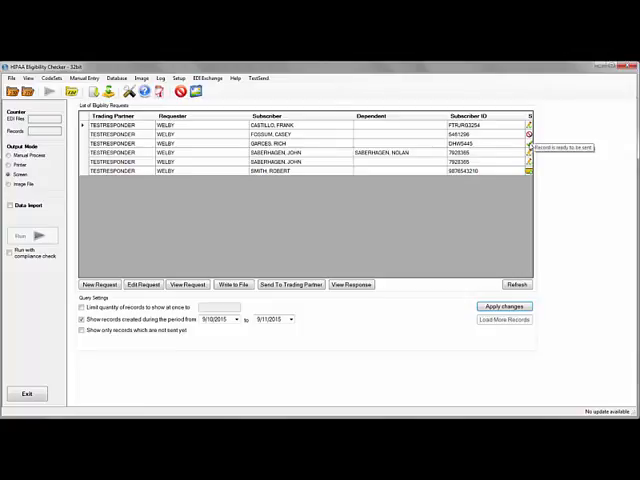
pyautogui.moveTo(594, 138)
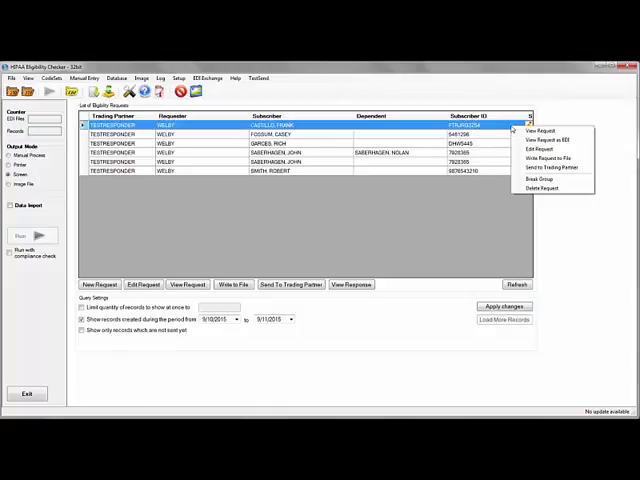
pyautogui.moveTo(550, 167)
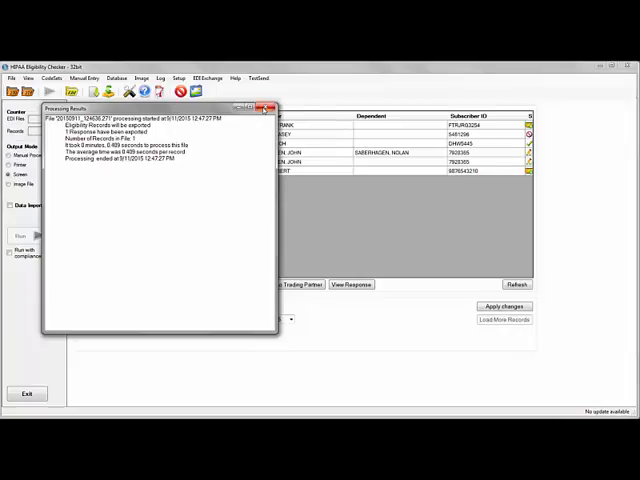
# Step: Close the Processing Results report after the first request's real-time send
pyautogui.click(265, 107)
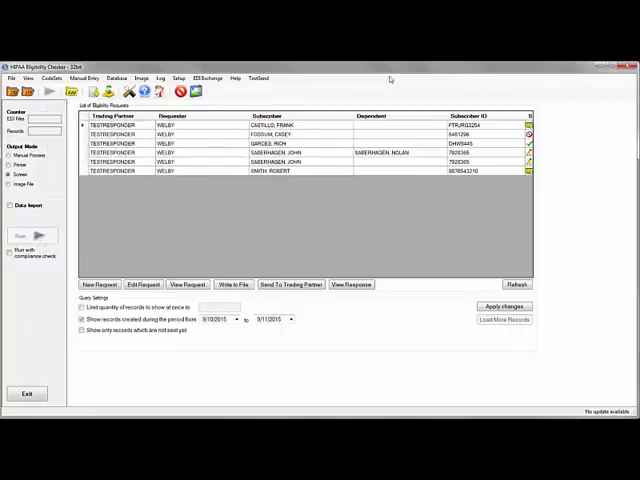
pyautogui.moveTo(562, 151)
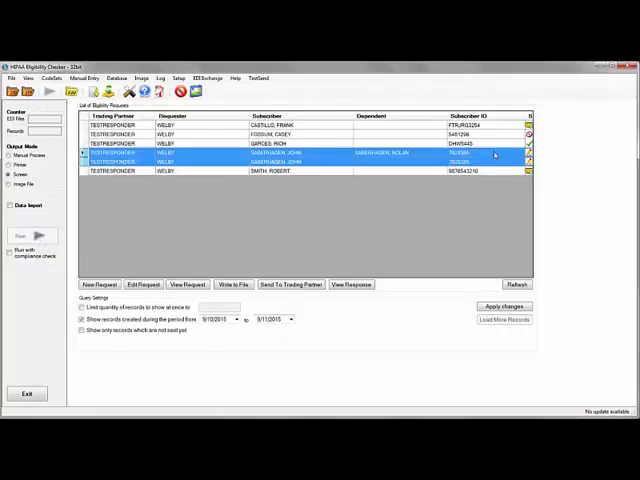
# Step: Send the two SABERHAGEN requests to the trading partner as a batch
pyautogui.rightClick(490, 162)
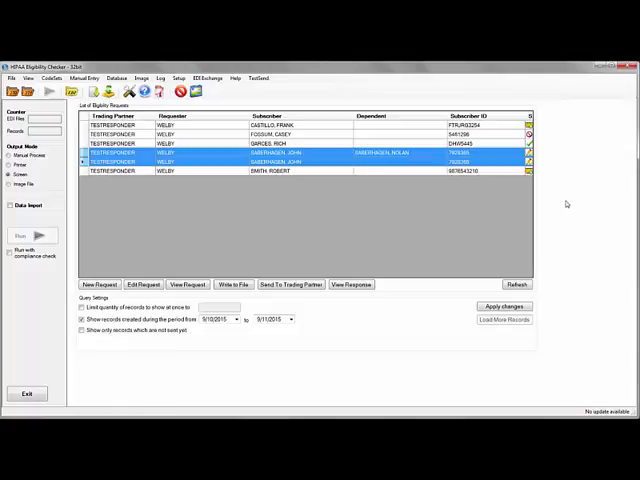
pyautogui.click(291, 284)
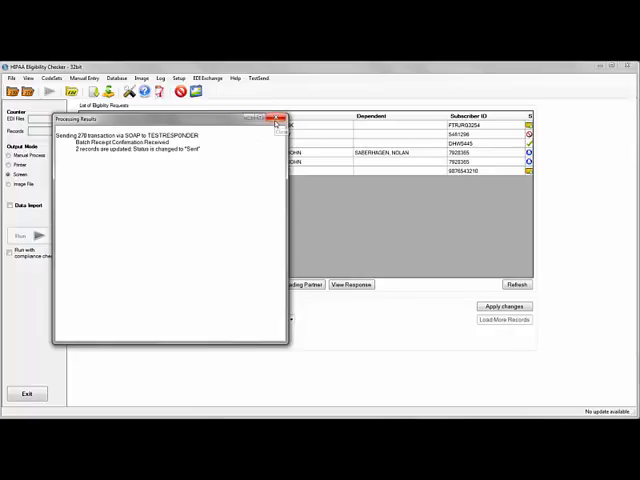
pyautogui.click(280, 117)
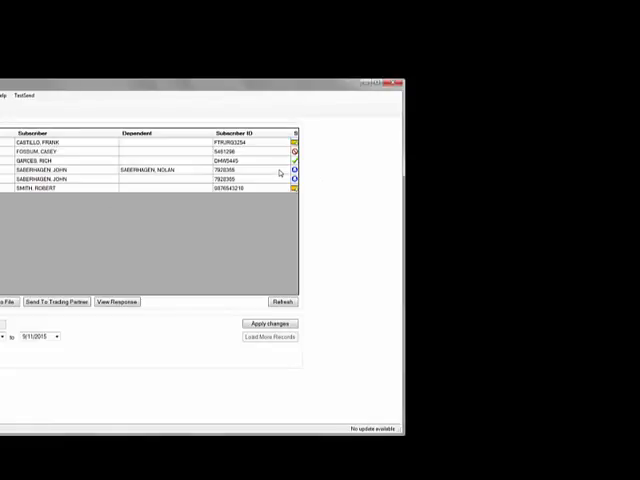
# Step: Fetch the results for the two batch-sent SABERHAGEN requests
pyautogui.rightClick(150, 172)
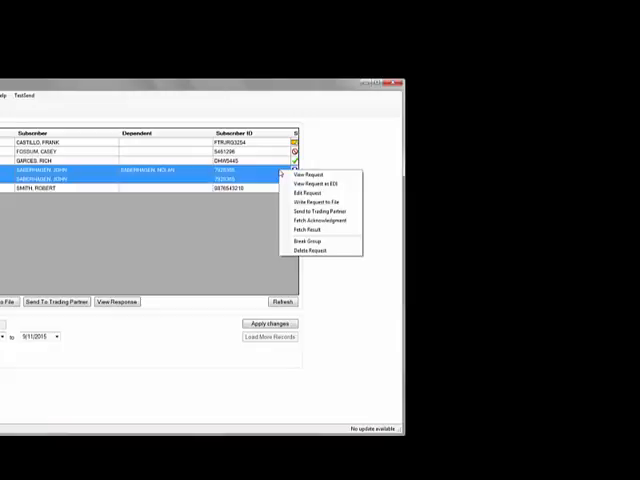
pyautogui.moveTo(318, 221)
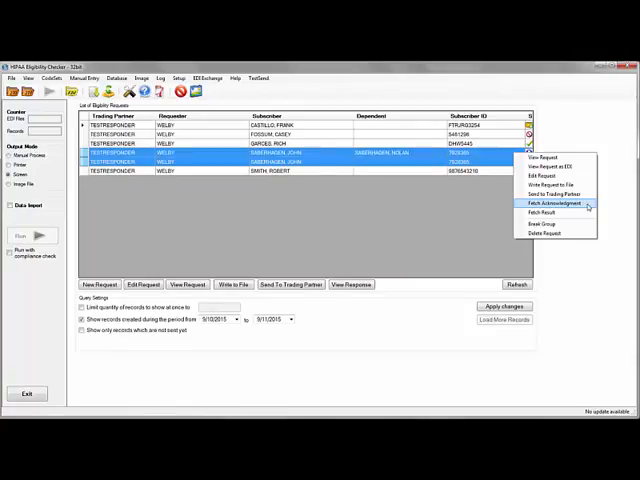
pyautogui.moveTo(544, 212)
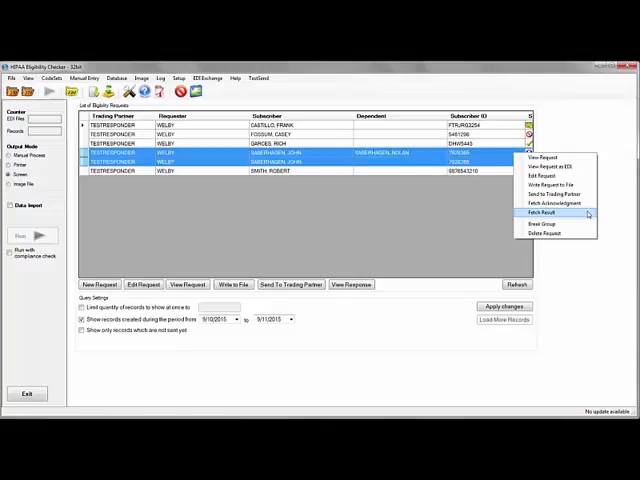
pyautogui.click(555, 212)
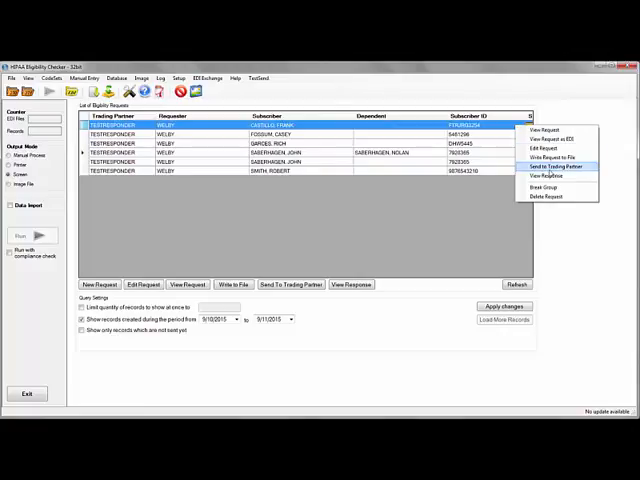
pyautogui.moveTo(543, 176)
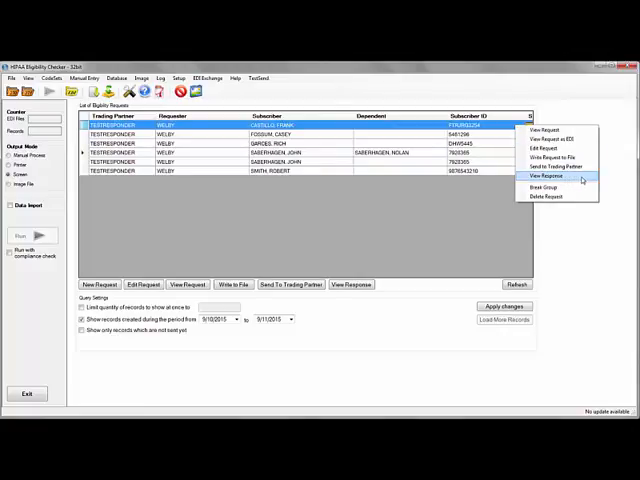
pyautogui.click(546, 176)
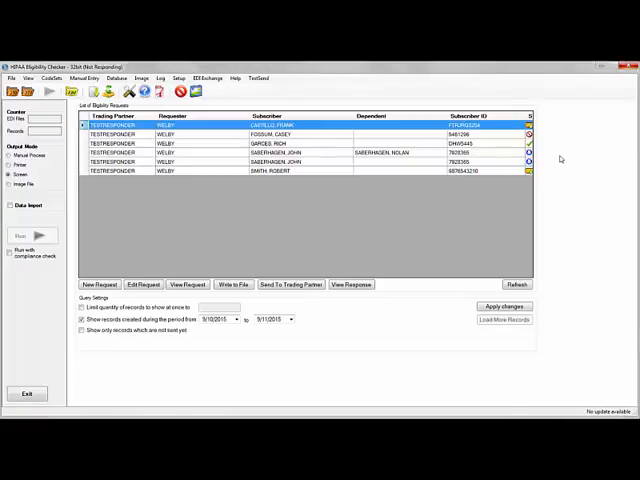
pyautogui.click(351, 284)
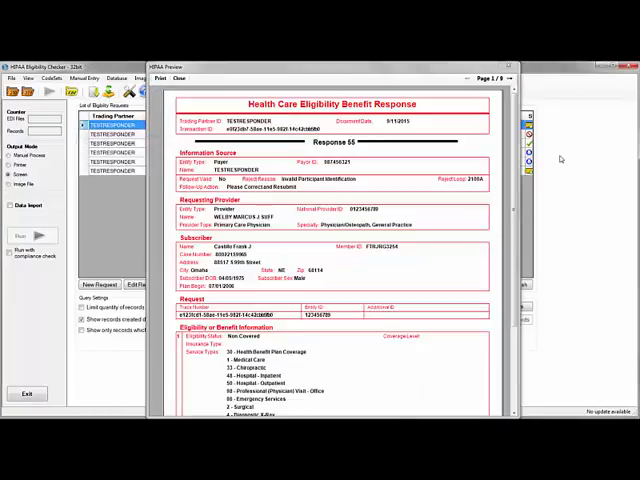